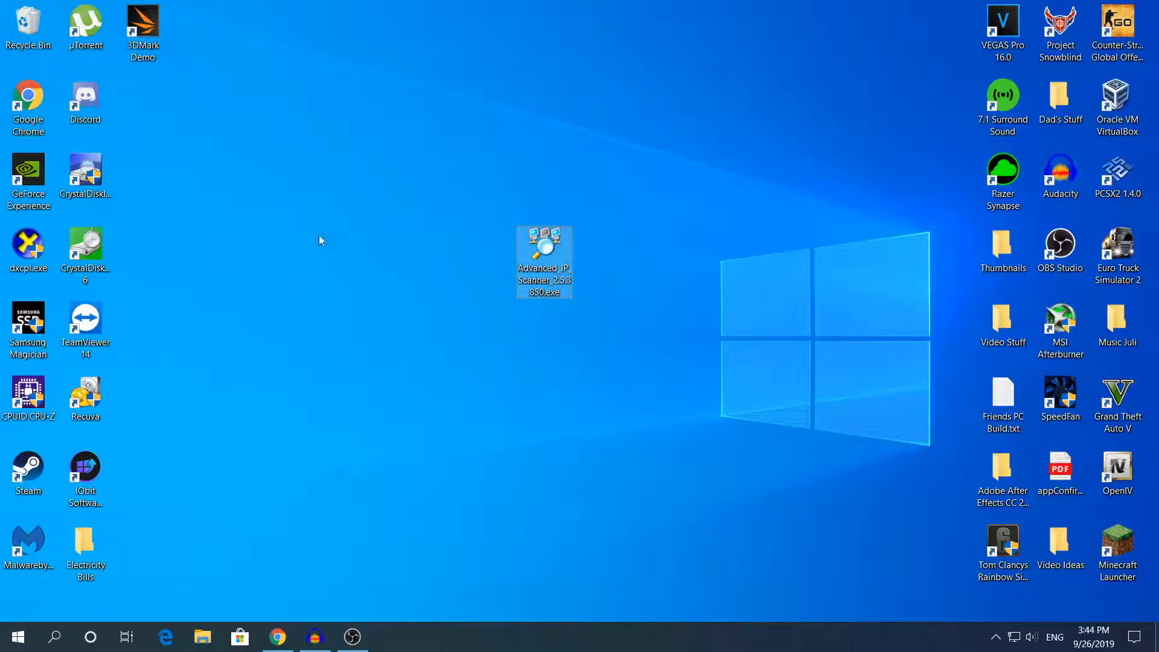
mouse_move(259, 152)
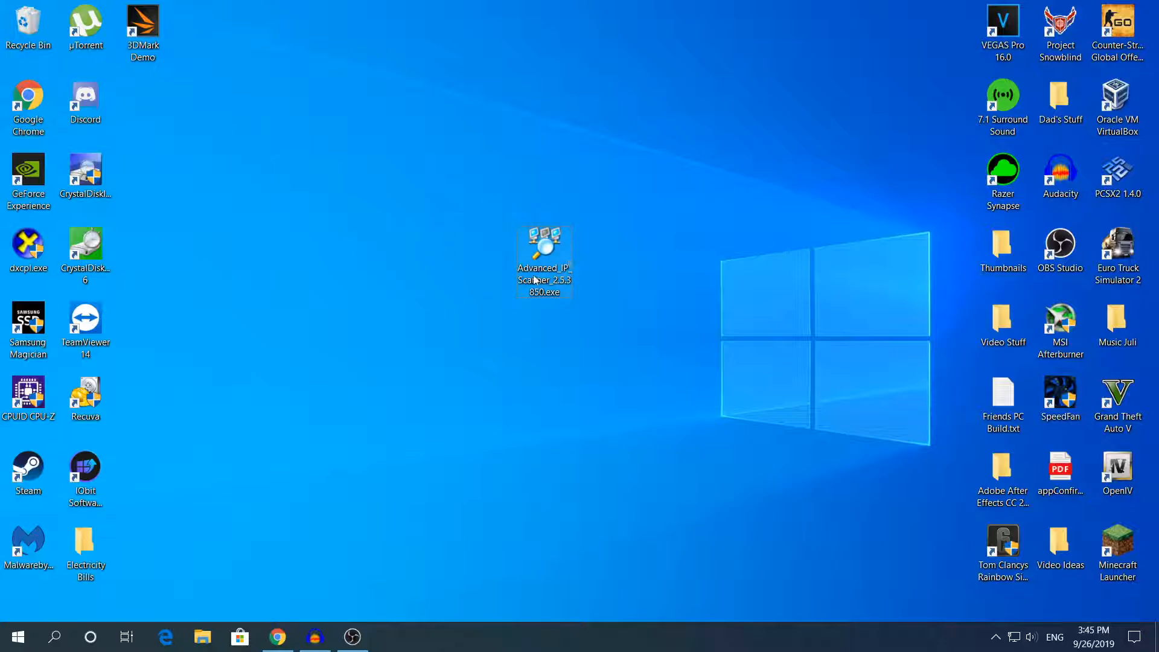
mouse_move(277, 636)
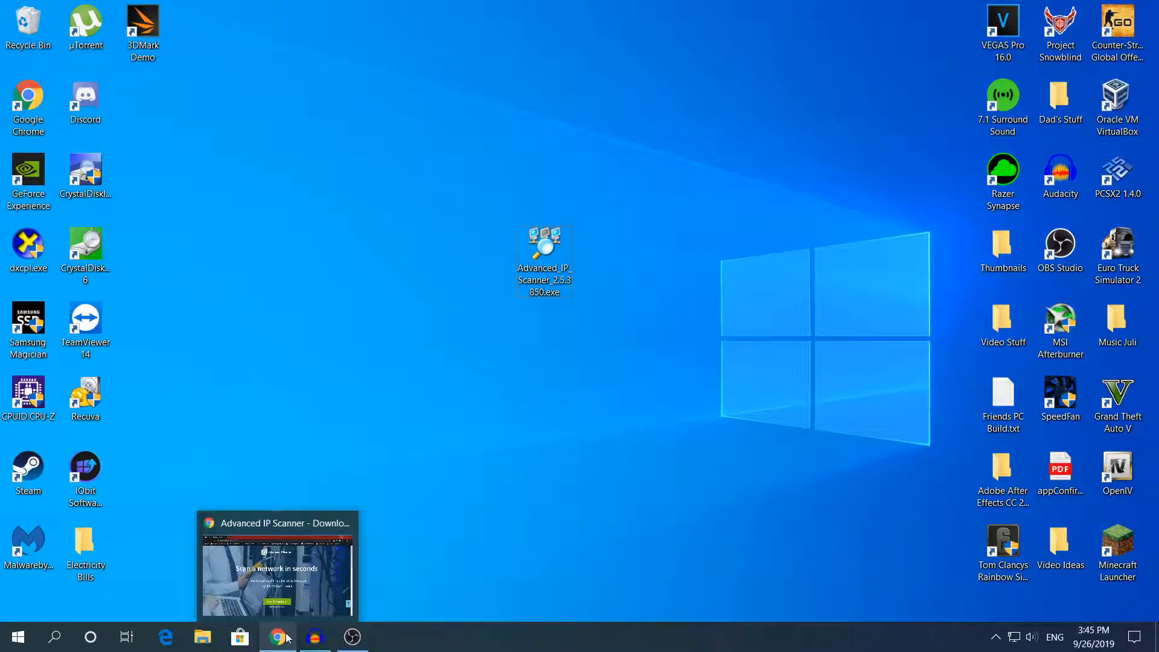
Restore the Chrome window showing the advanced-ip-scanner.com download page.
left_click(278, 636)
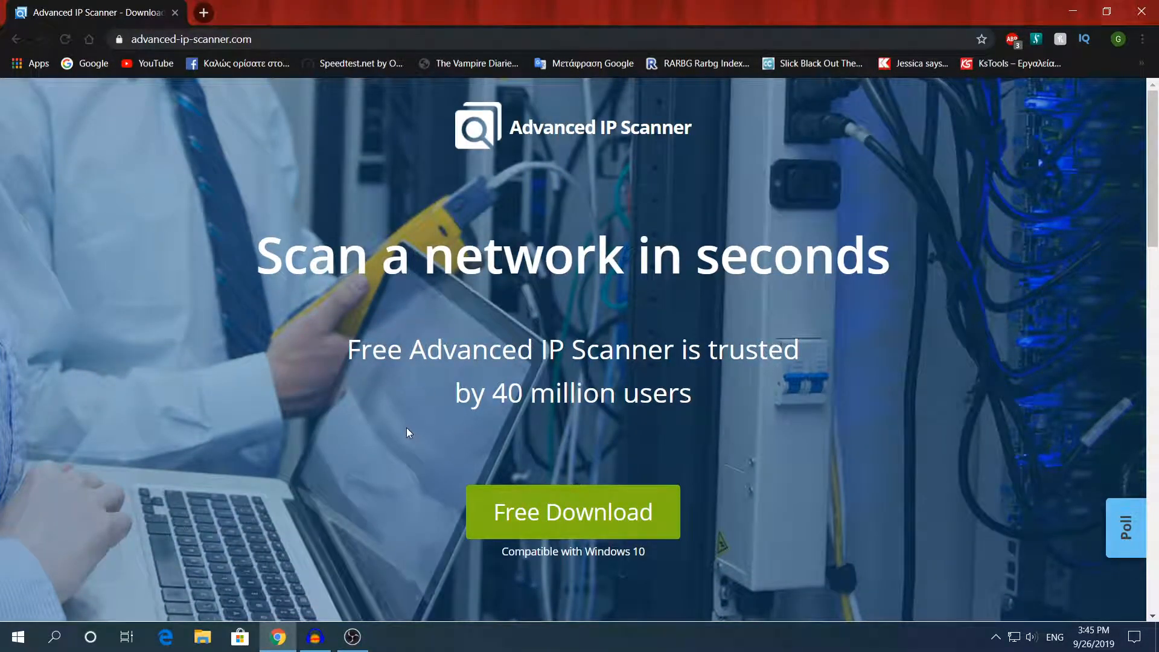
mouse_move(612, 522)
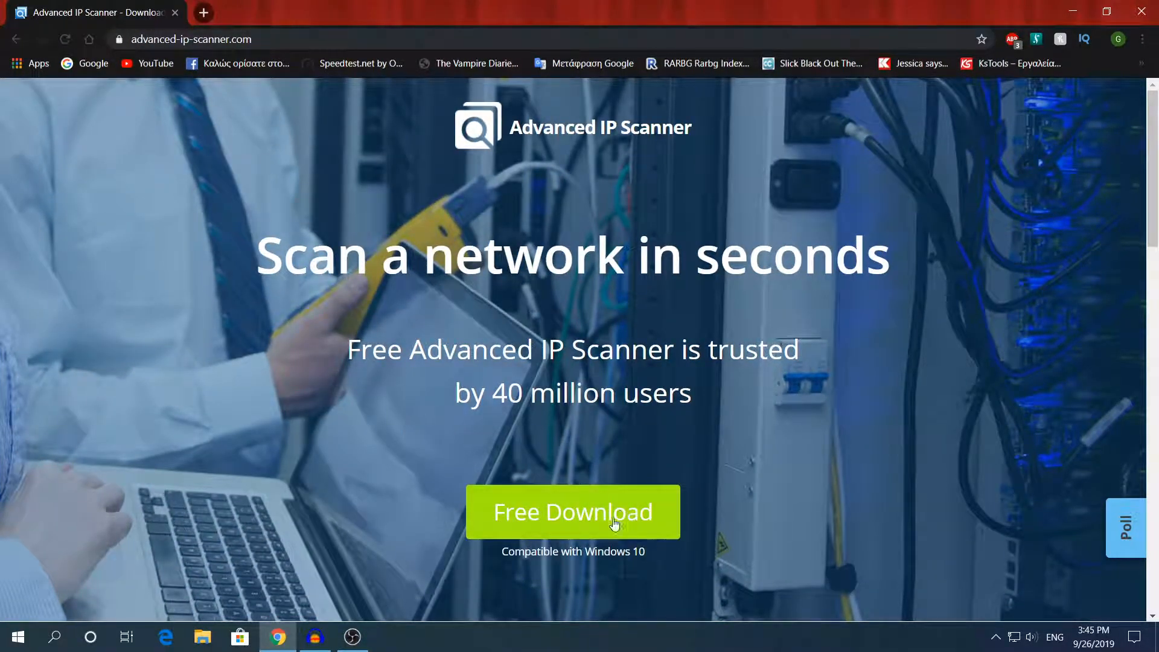
mouse_move(1075, 12)
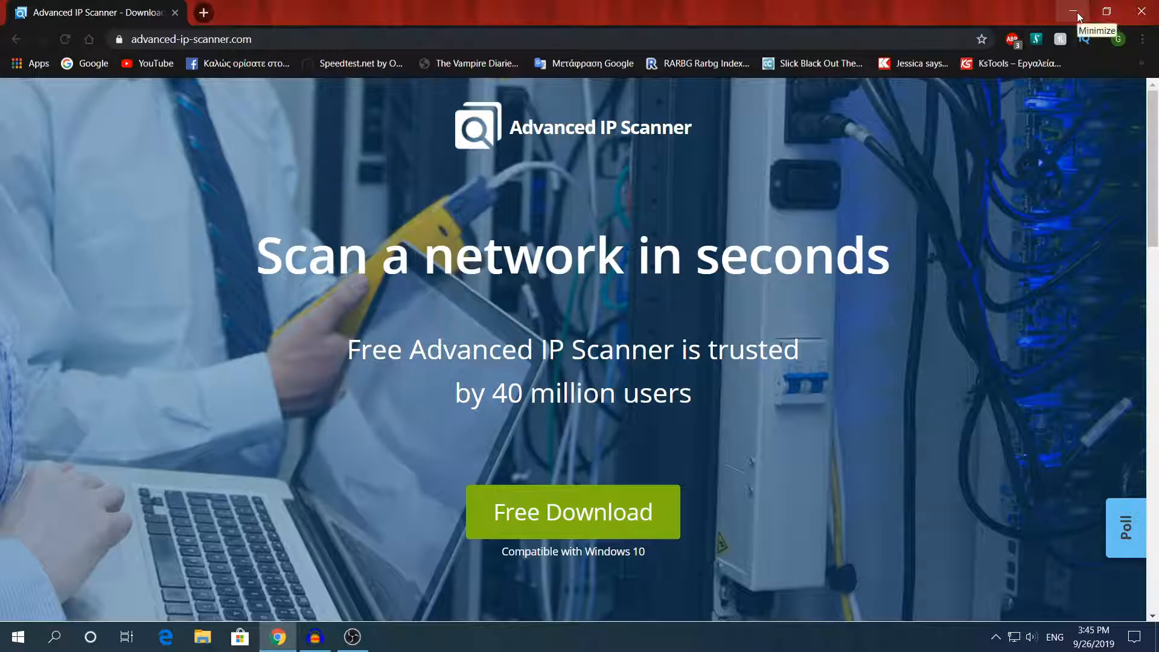
Minimize Chrome and launch Advanced_IP_Scanner.exe from the desktop to reach the setup language prompt.
left_click(1078, 11)
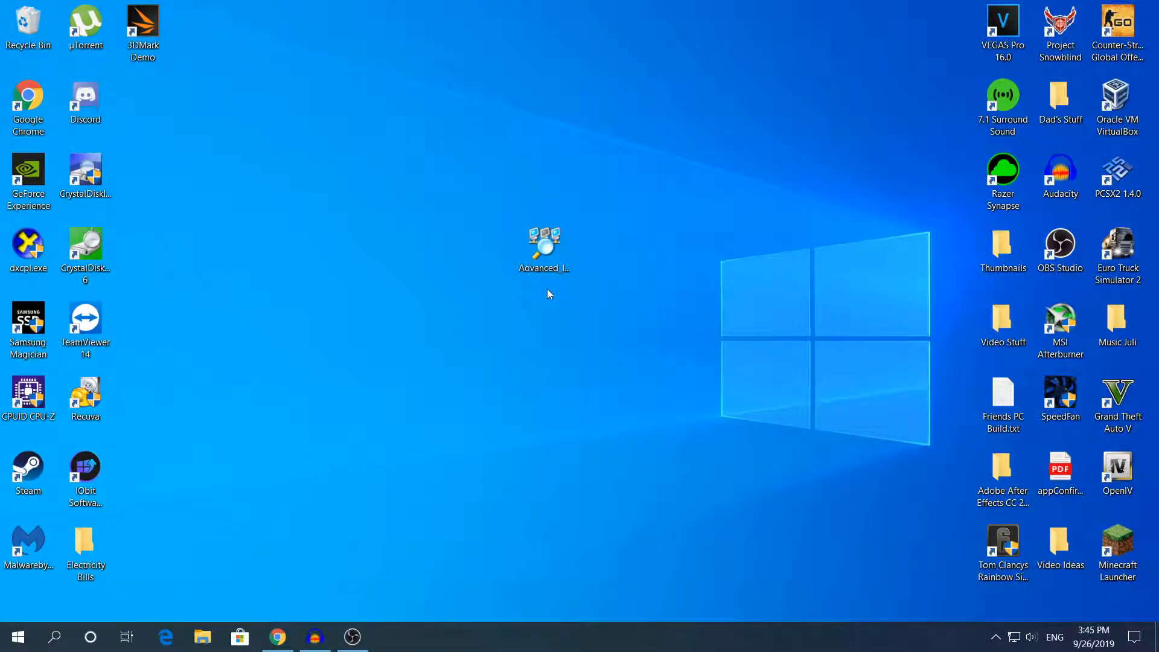
mouse_move(543, 247)
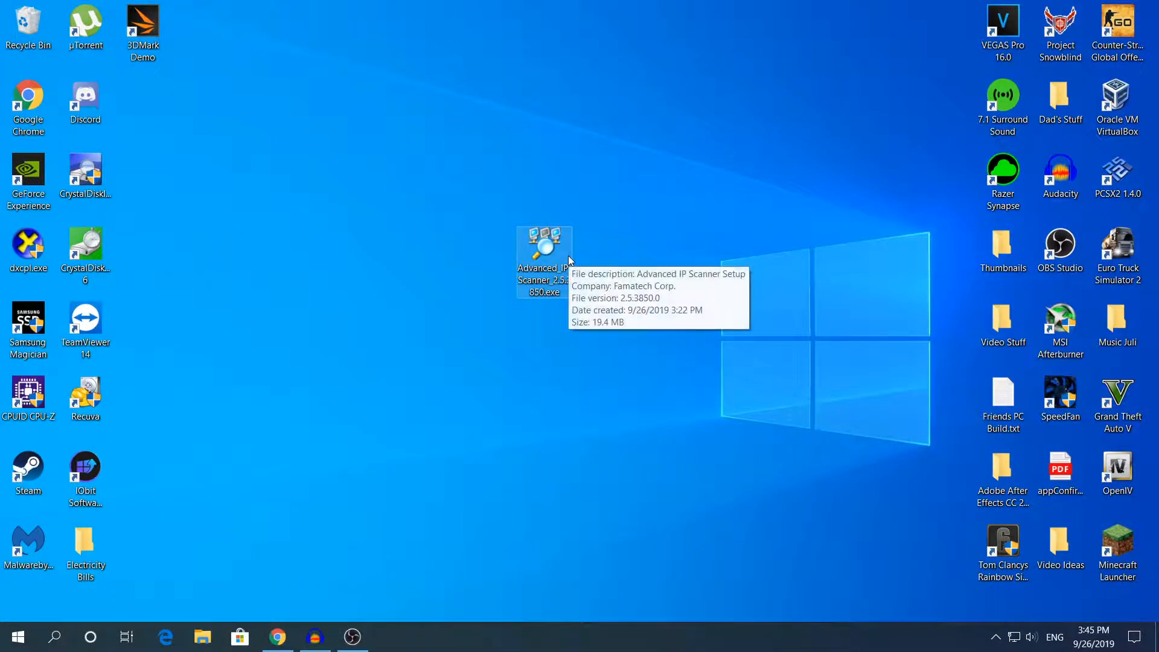
double_click(544, 248)
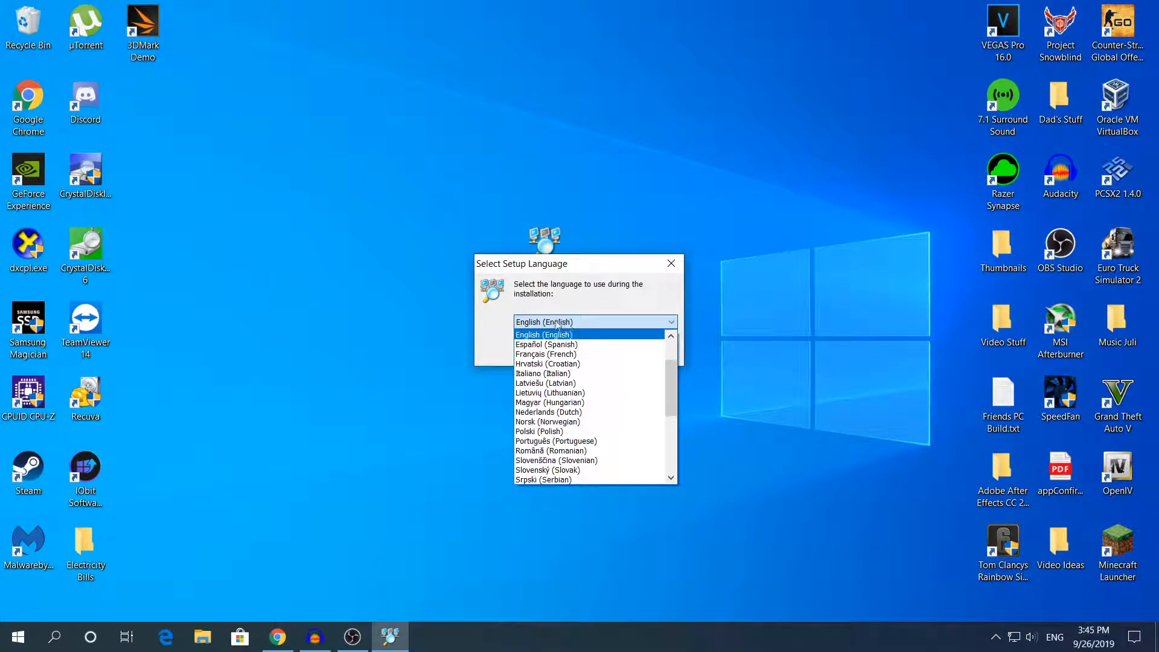
Accept English, choose the Run (portable version) option and start extracting its files.
left_click(543, 334)
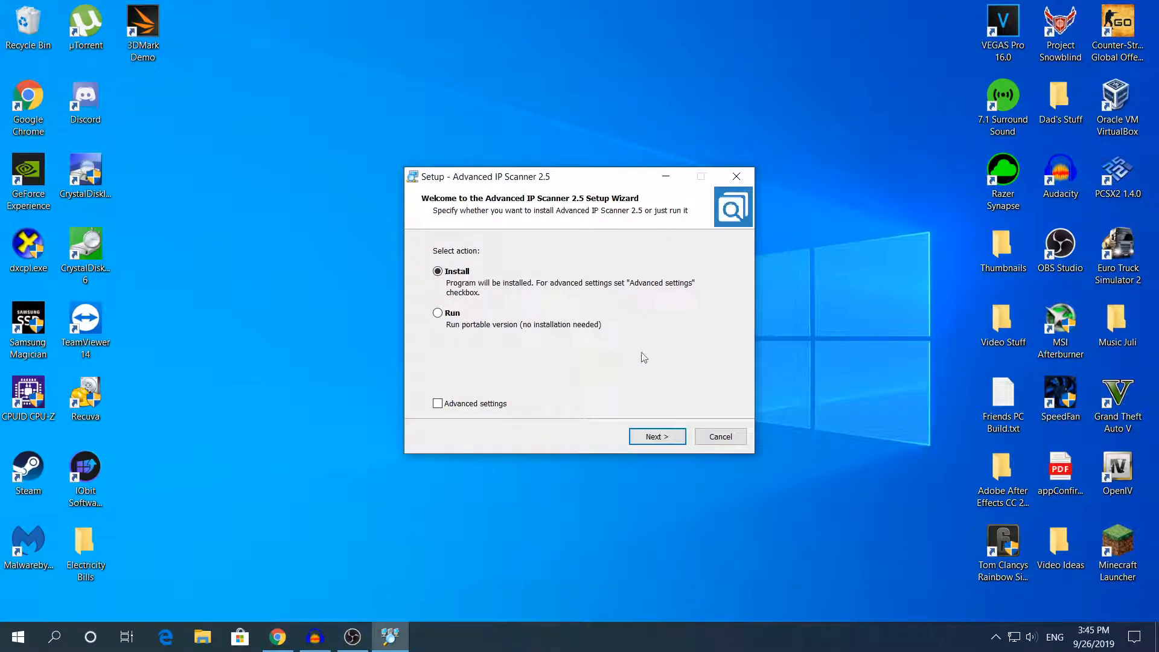
mouse_move(550, 326)
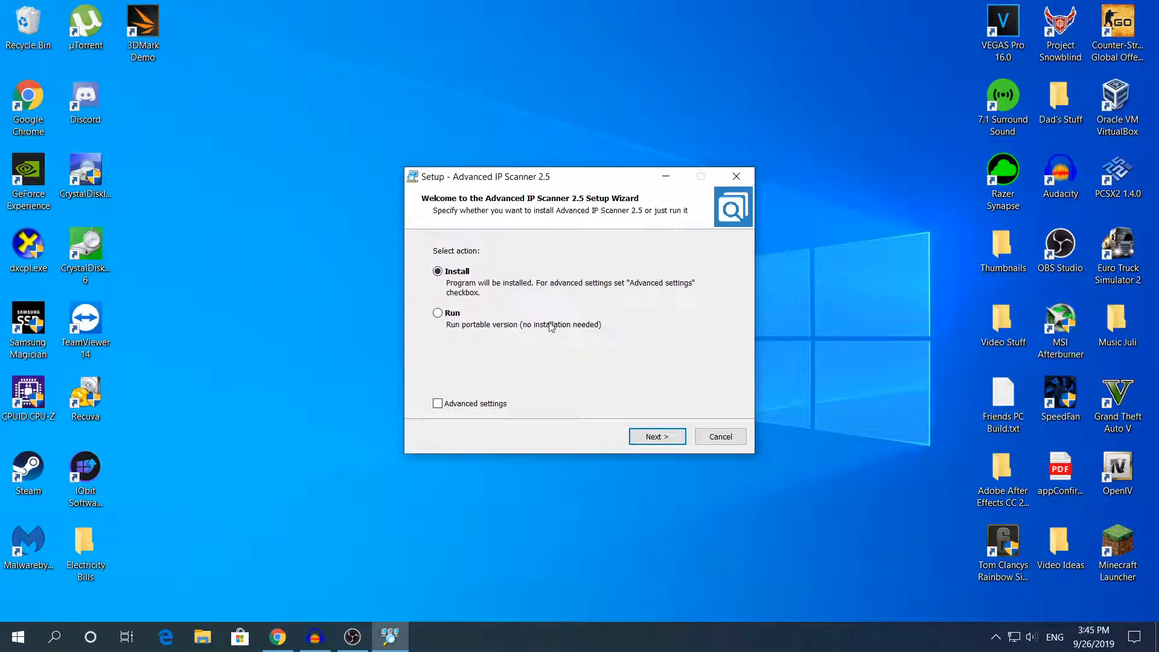
mouse_move(467, 314)
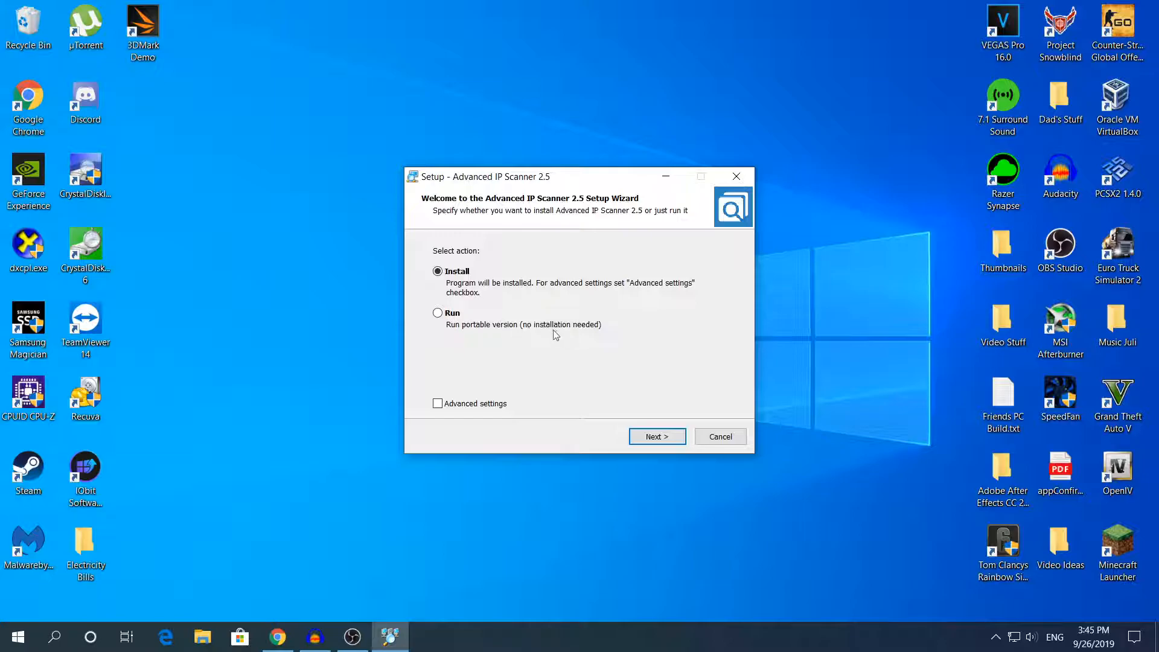
mouse_move(663, 341)
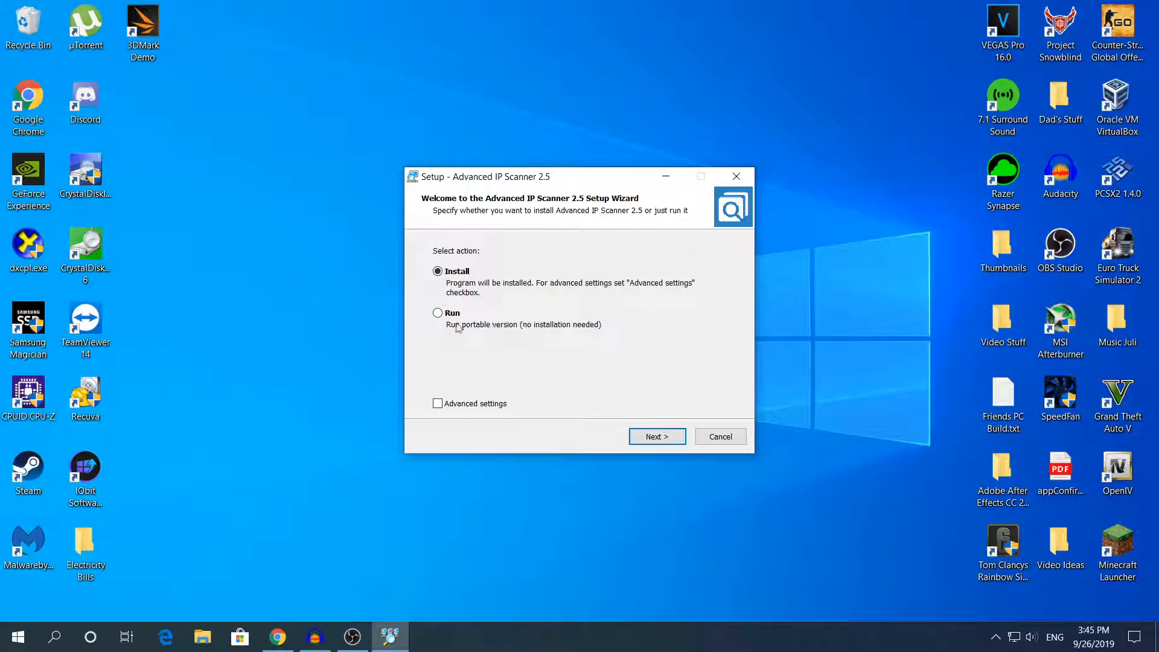
left_click(437, 313)
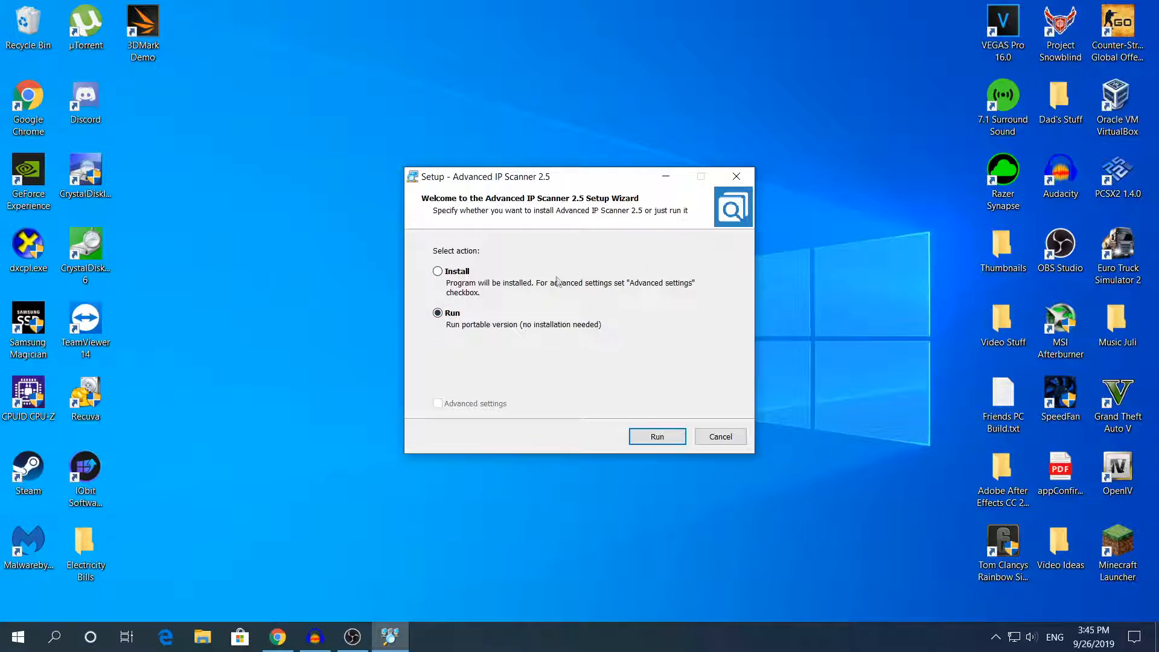
left_click(437, 271)
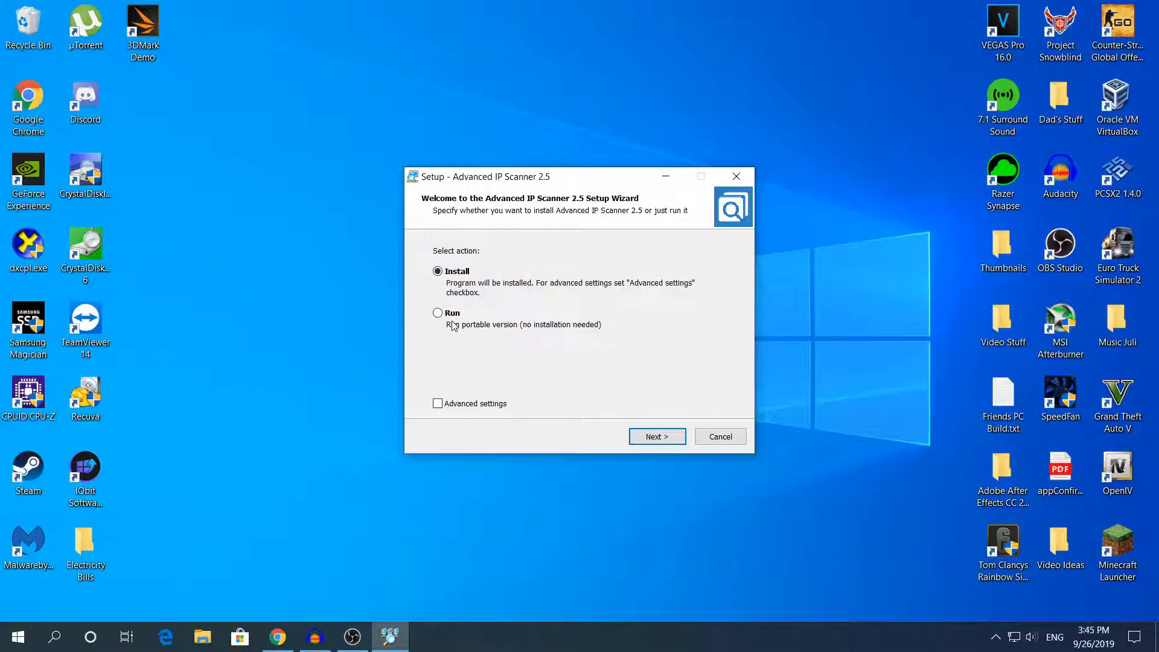
left_click(437, 312)
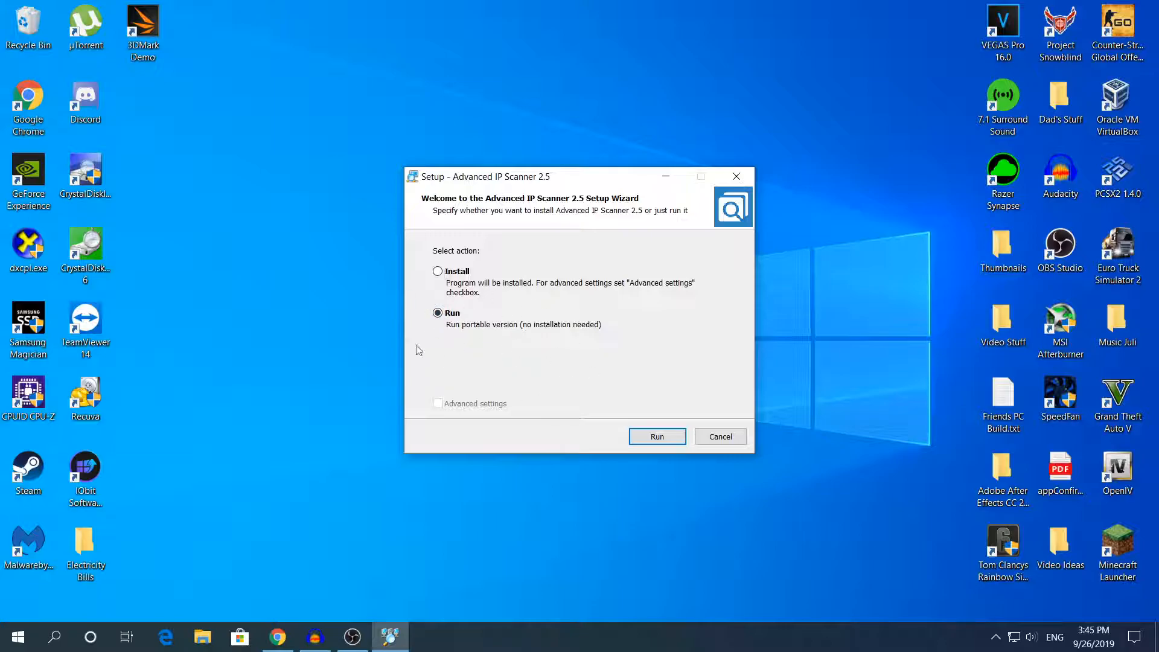
left_click(656, 436)
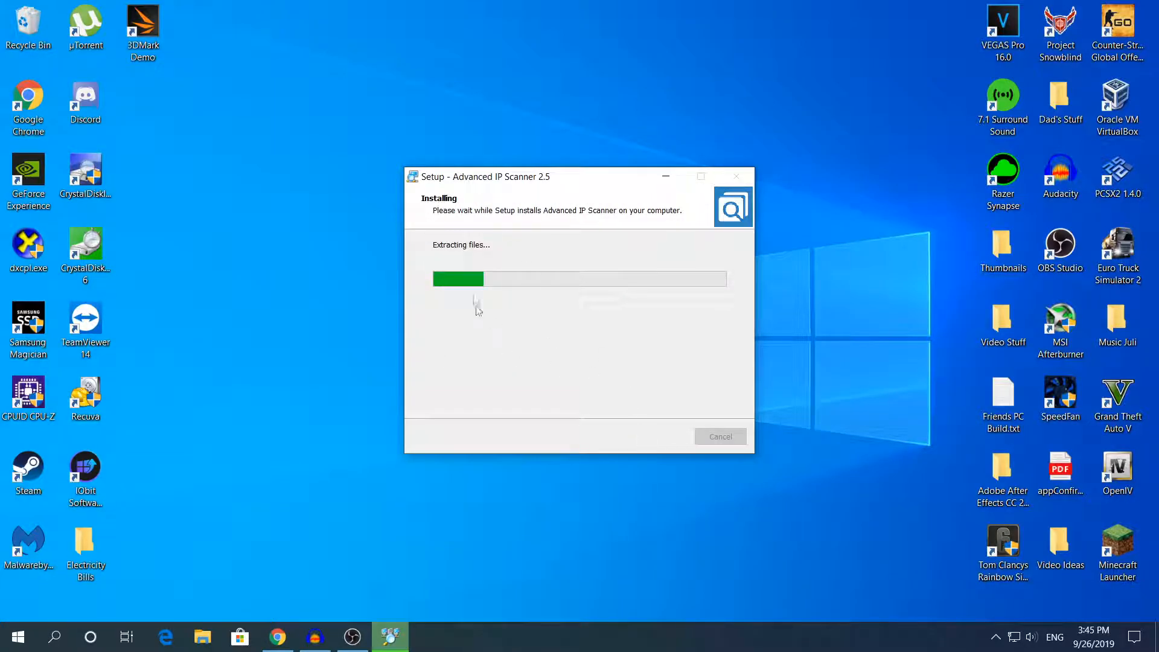
mouse_move(834, 175)
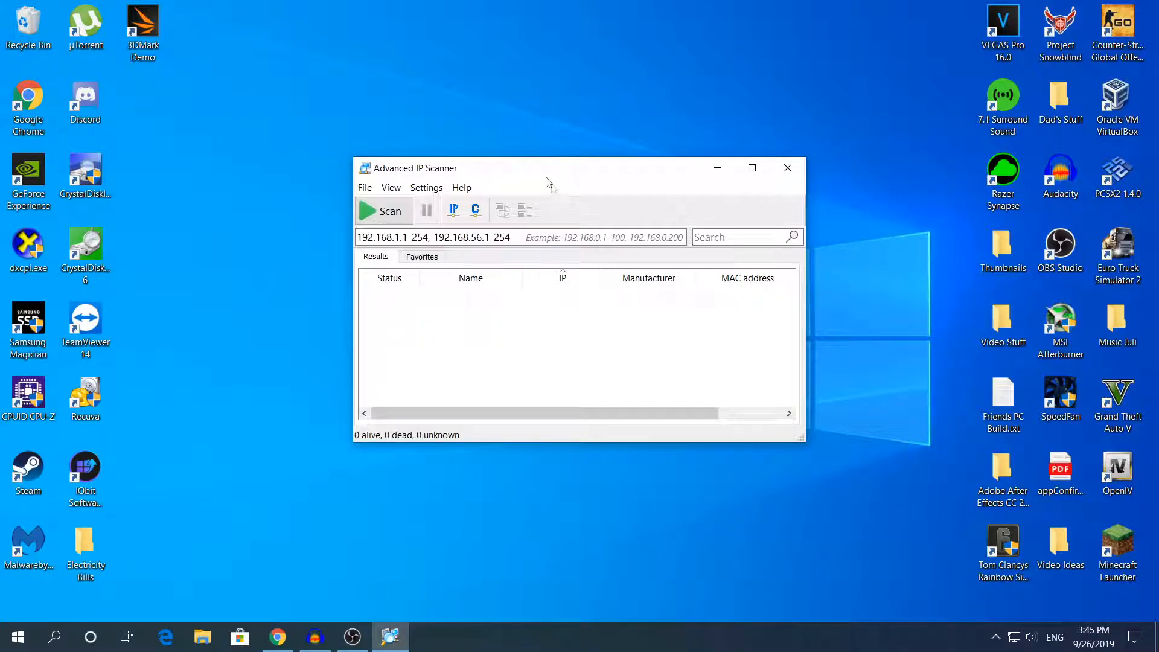
mouse_move(561, 172)
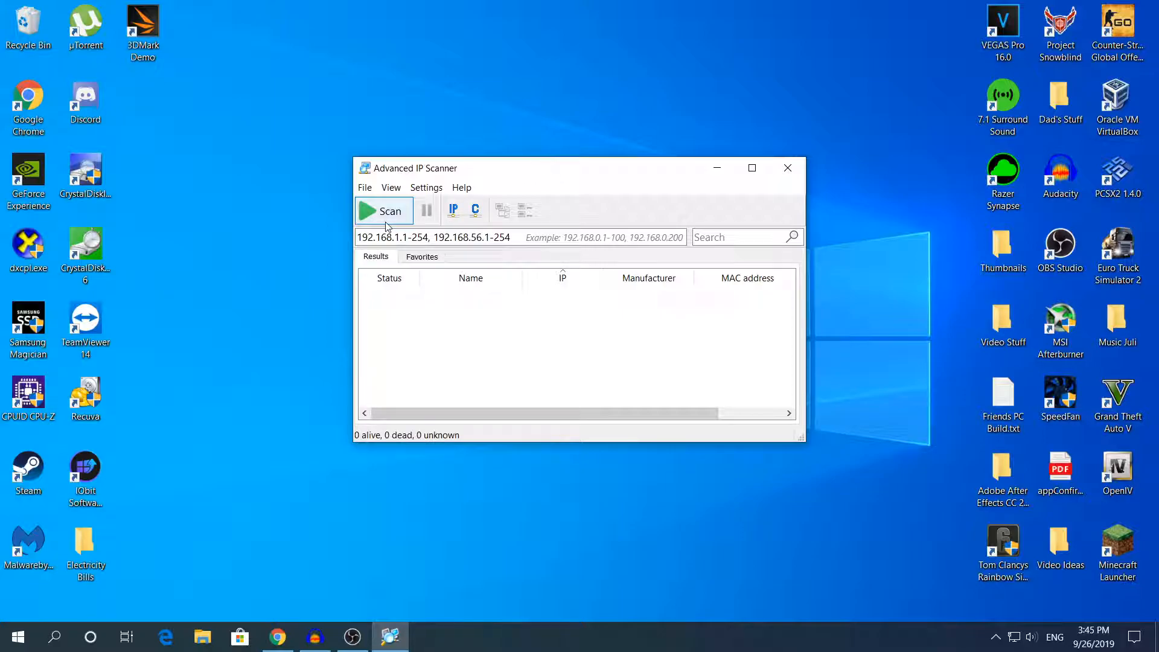
Scan the default 192.168.1.1-254 and 192.168.56.1-254 ranges to list network devices.
left_click(383, 211)
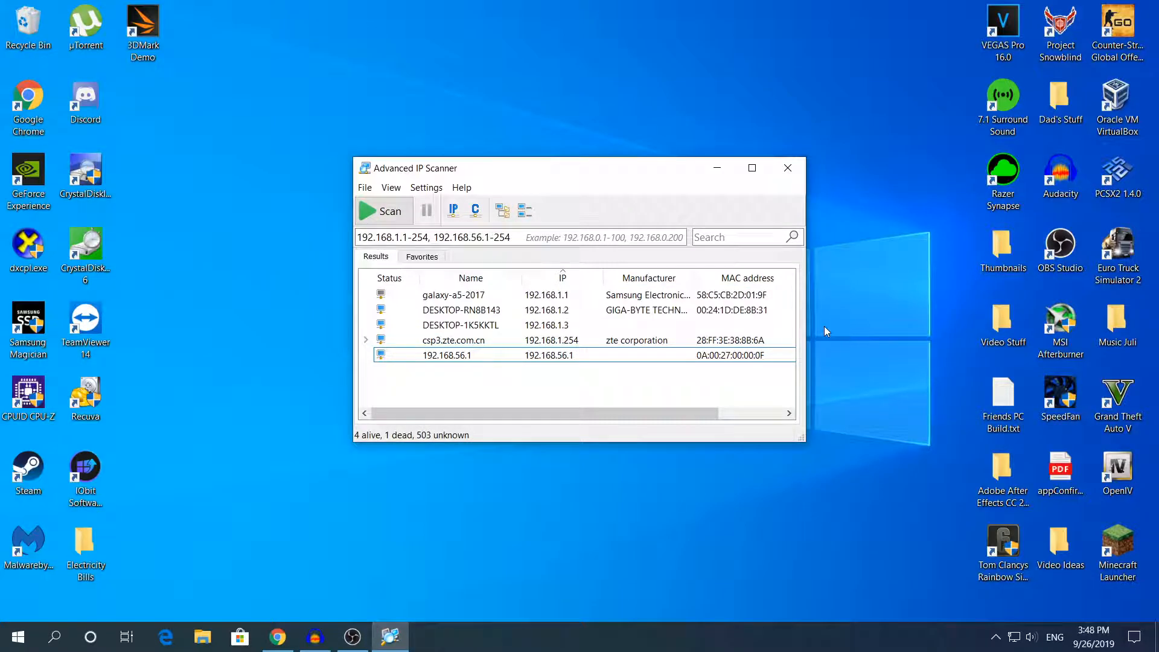
mouse_move(664, 202)
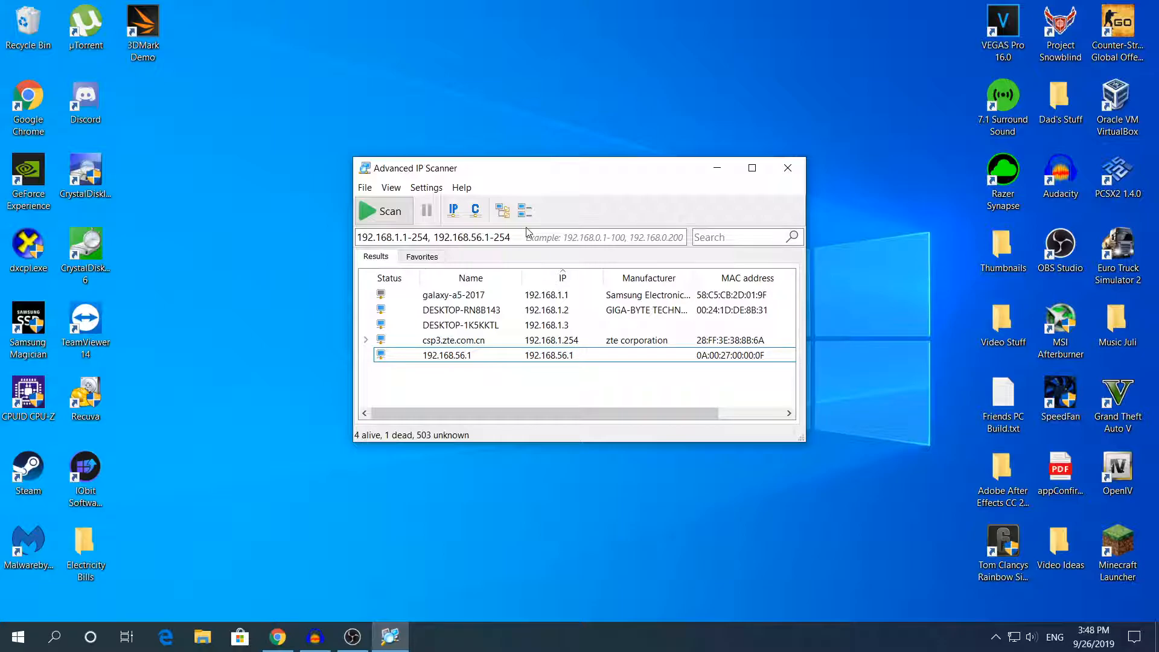
left_click(460, 310)
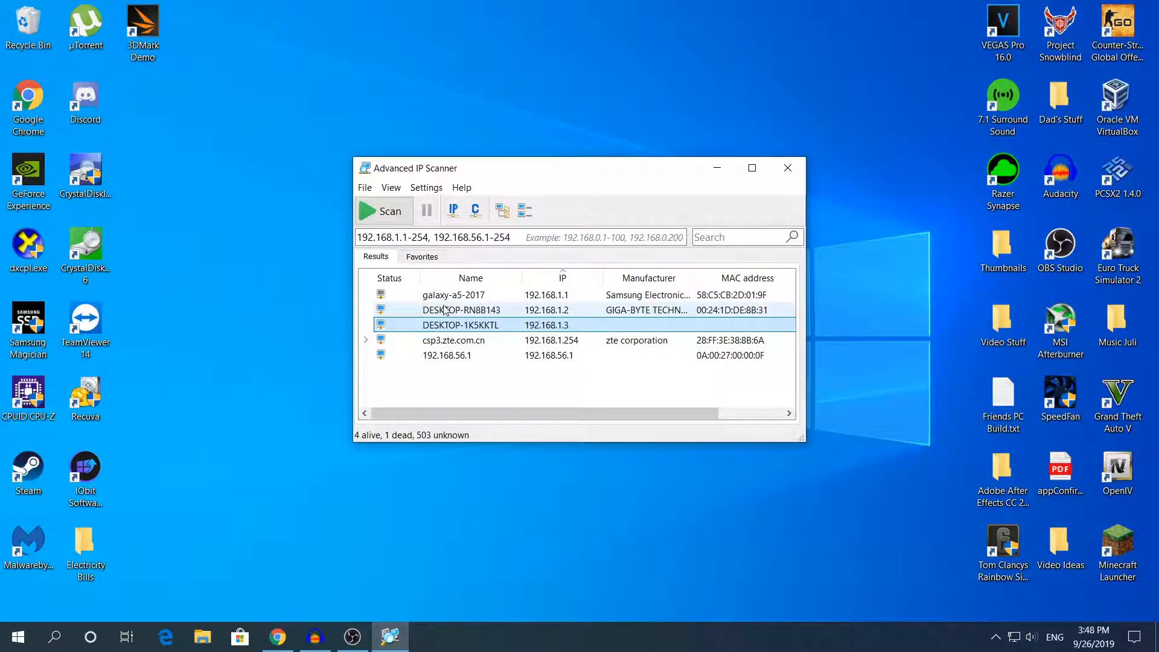
left_click(449, 354)
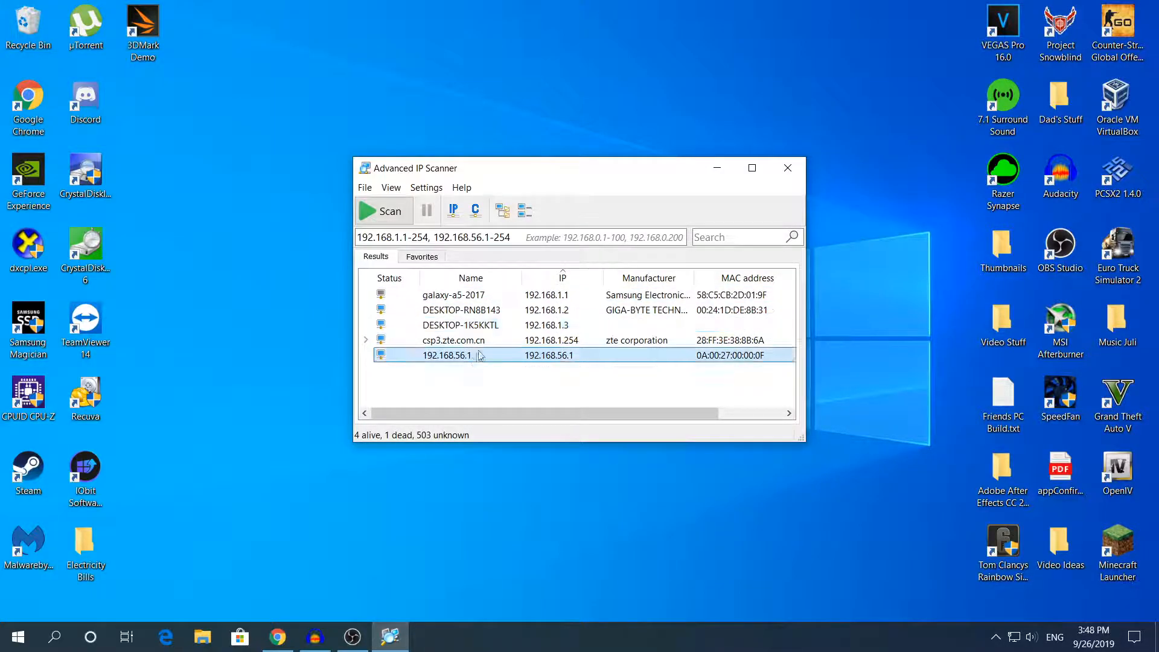
left_click(455, 340)
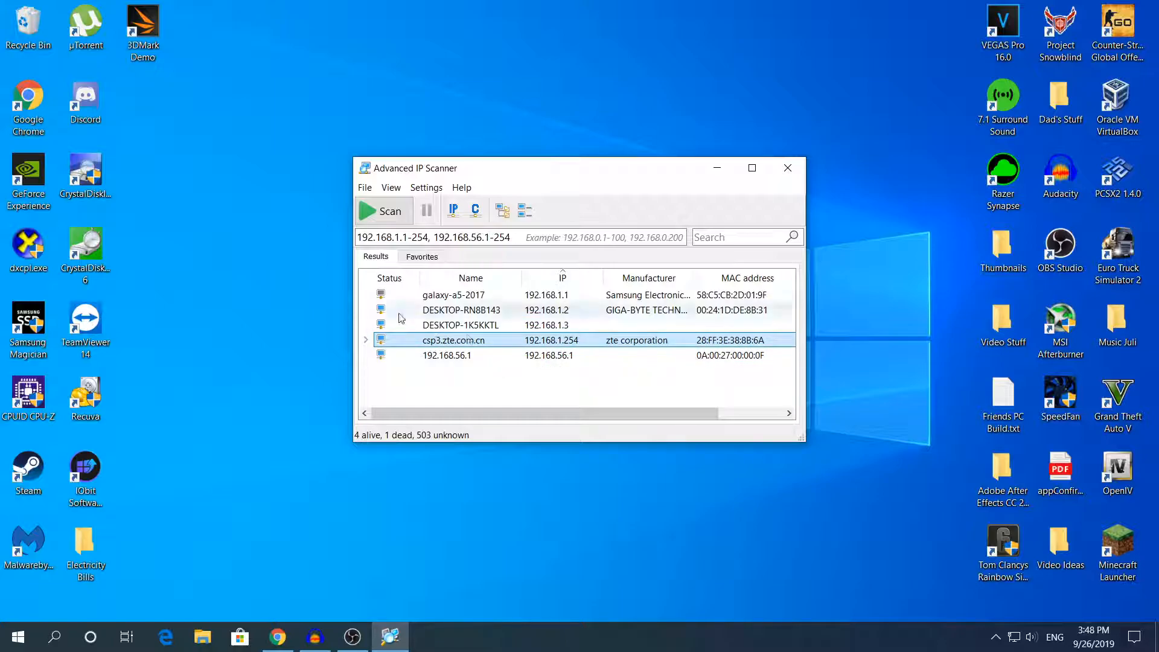
left_click(453, 294)
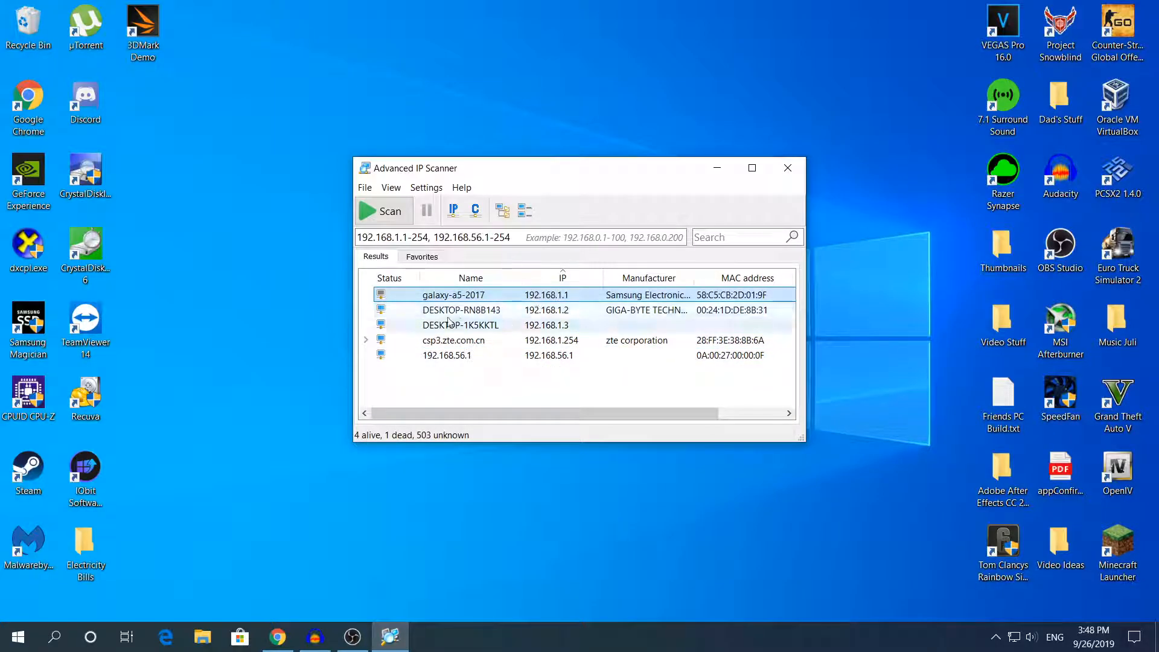
left_click(462, 310)
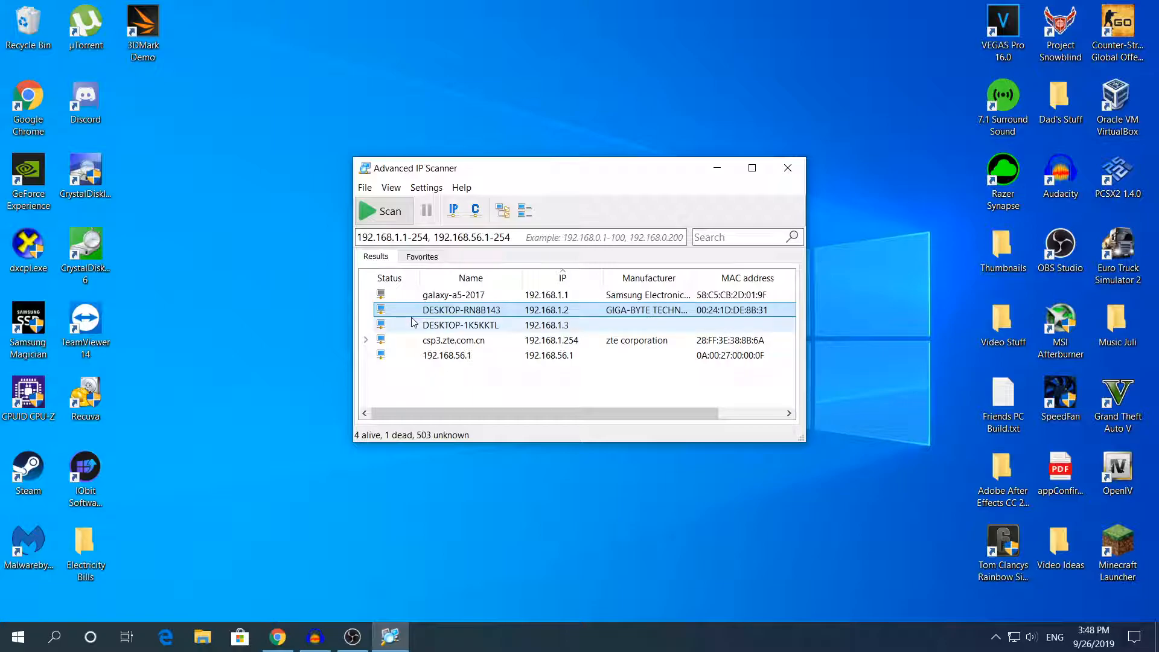
left_click(460, 325)
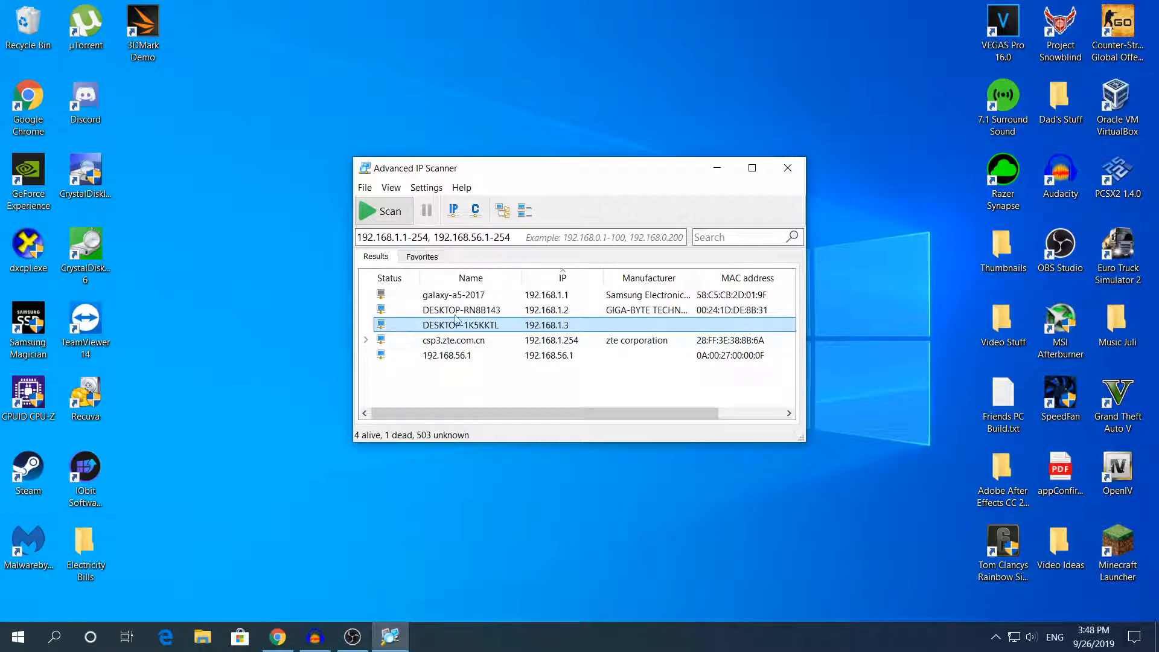
left_click(446, 355)
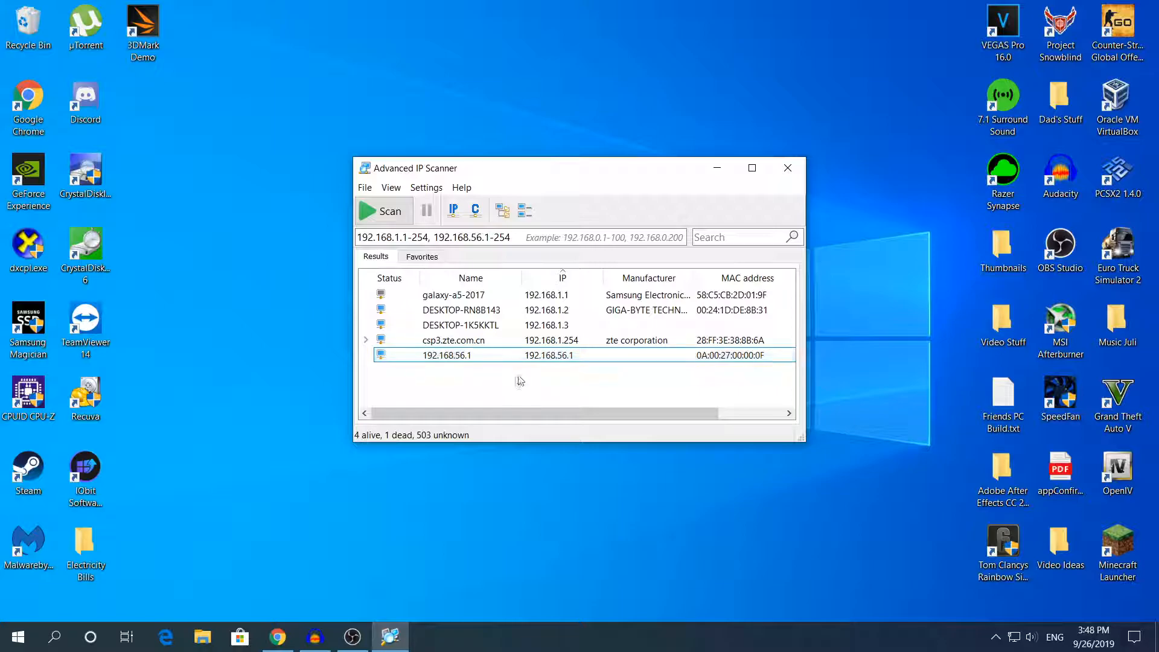
left_click(454, 340)
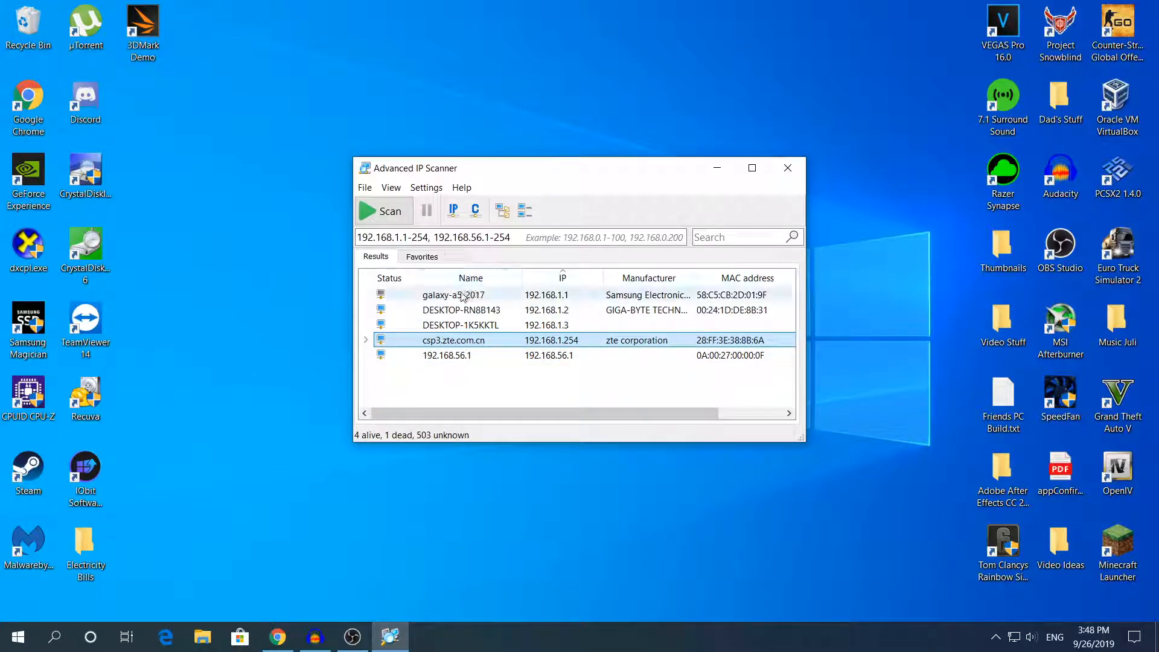
mouse_move(497, 301)
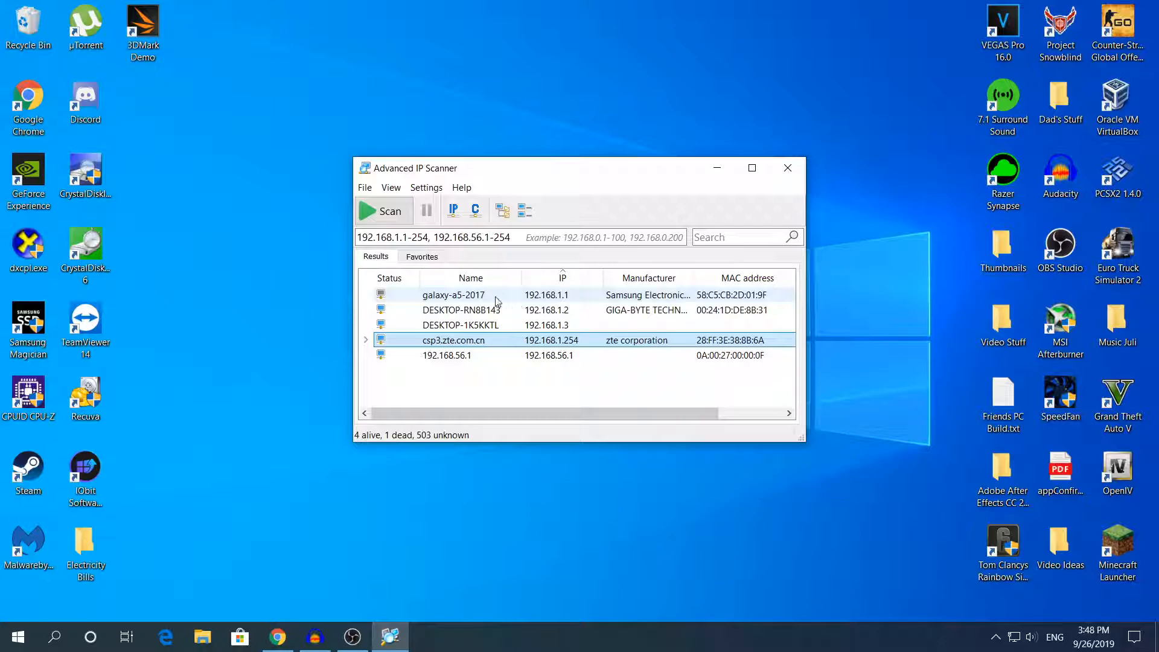
left_click(453, 294)
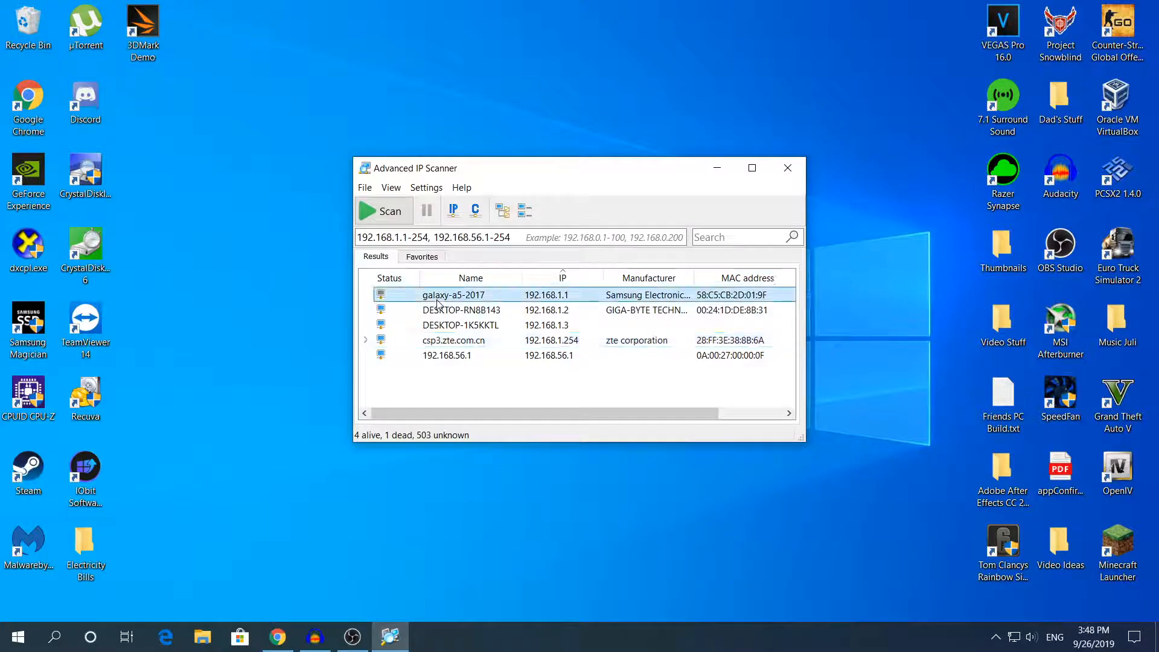
View the context menu for the galaxy-a5-2017 device, then close the scanner window.
right_click(451, 295)
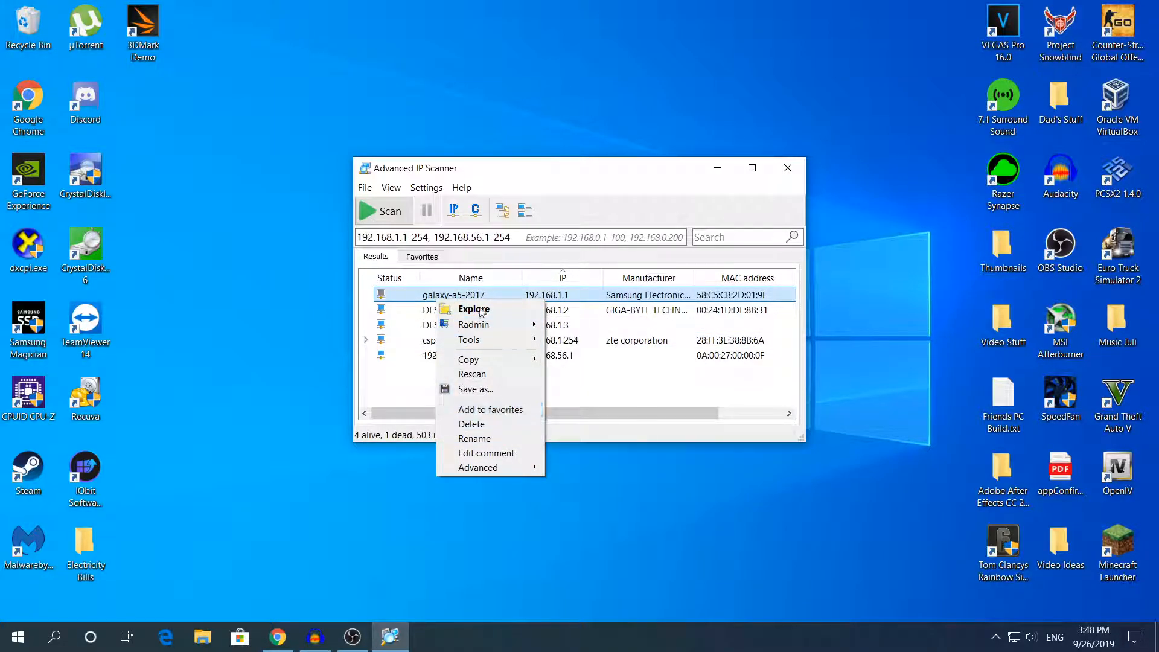
mouse_move(469, 339)
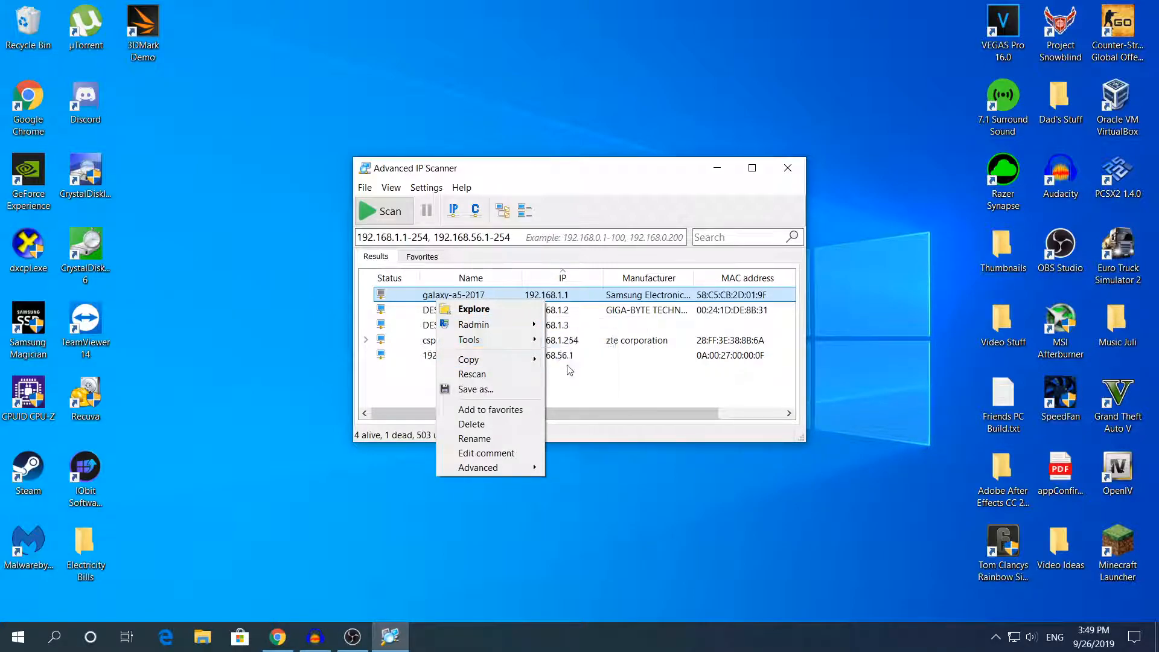
mouse_move(469, 340)
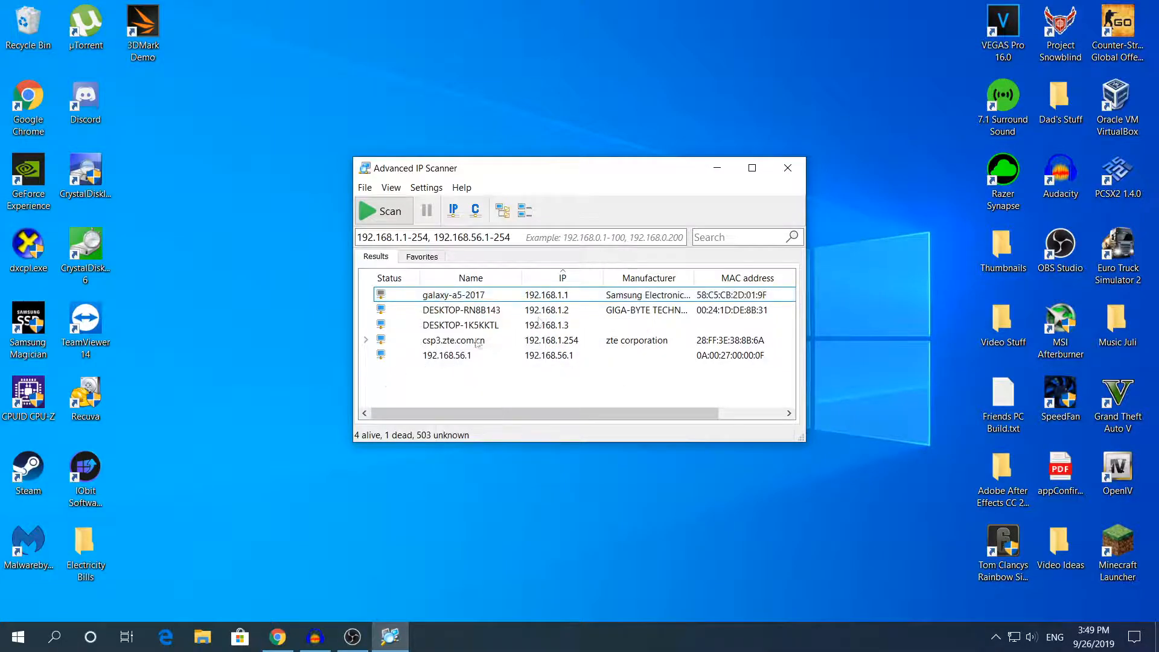
left_click(787, 168)
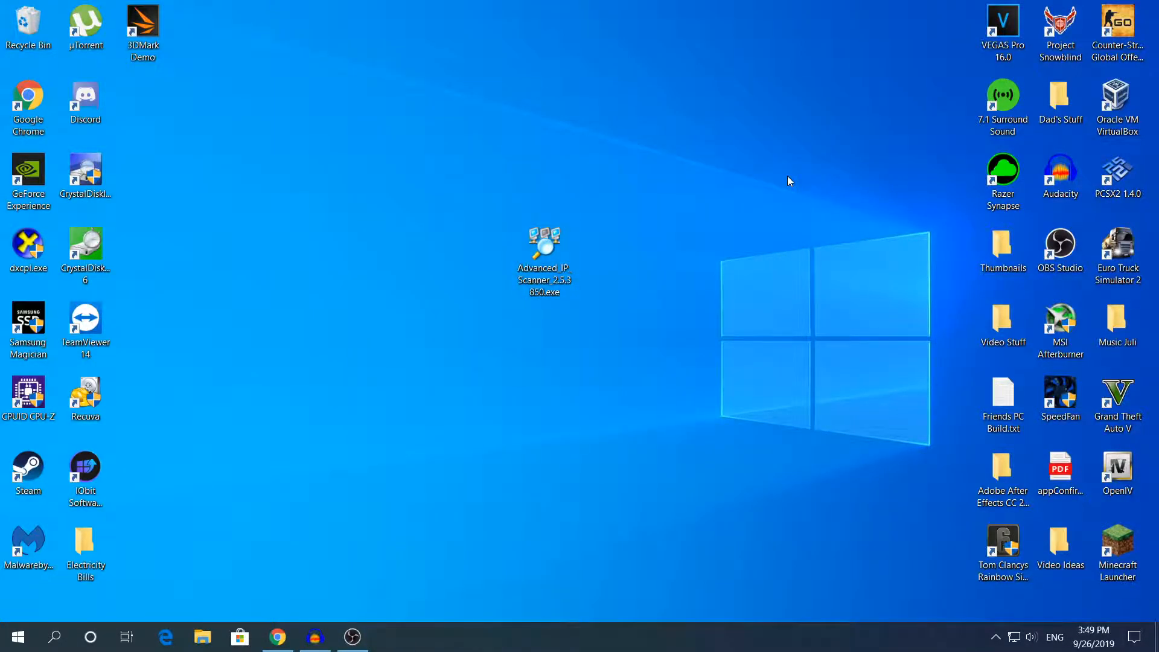